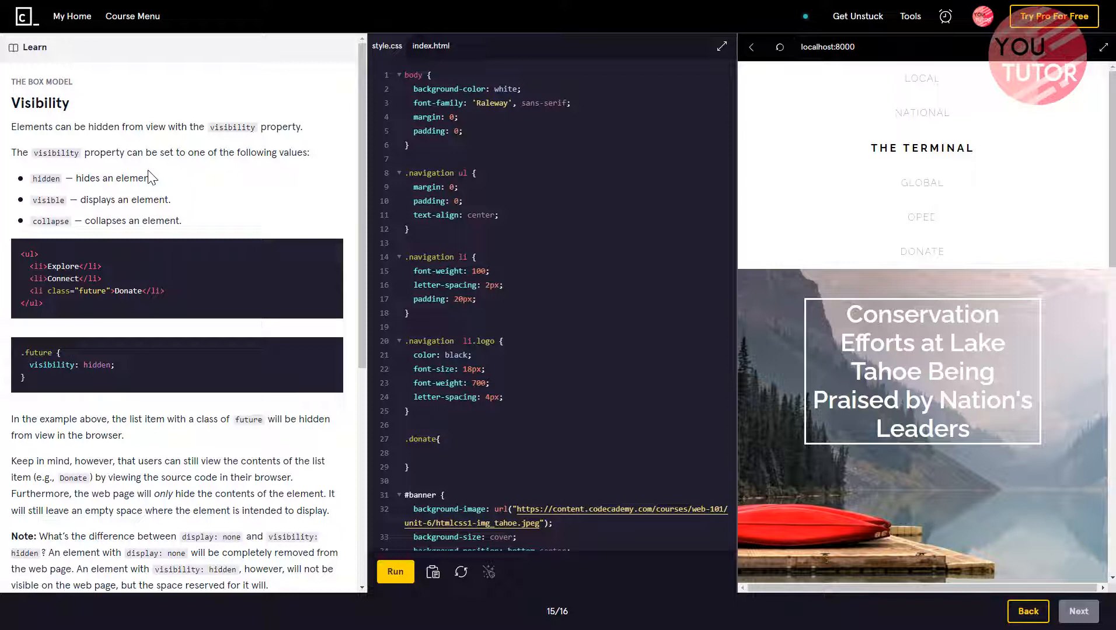
{"action": "mouse_move", "coordinate": [149, 201]}
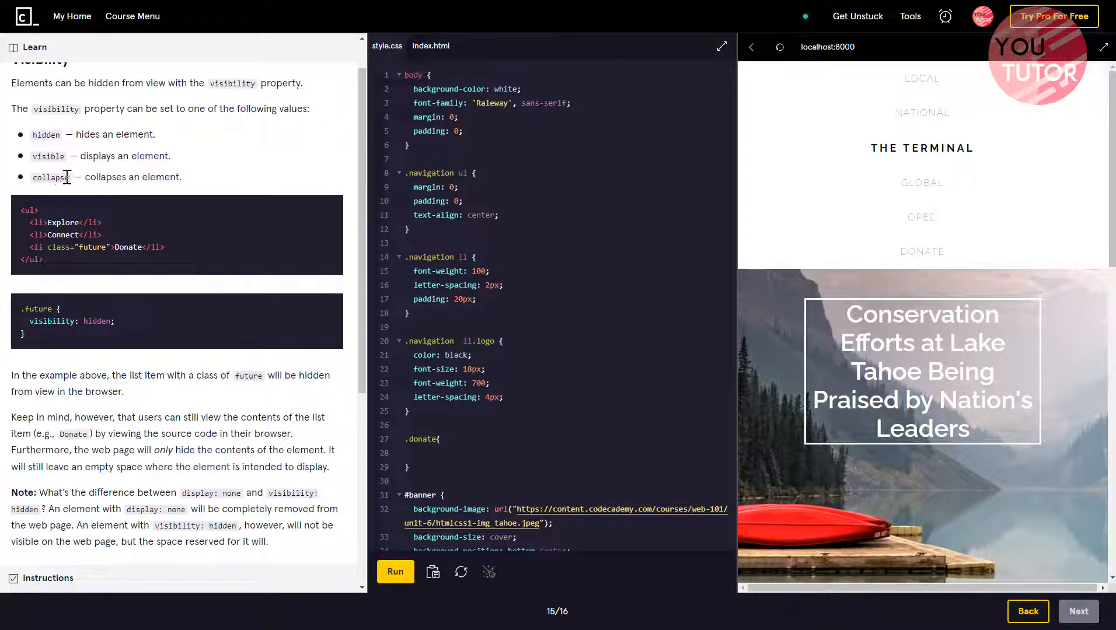
- At the end of style.css, type a .donate rule with visibility: hidden, fixing the 'donote' typo
{"action": "scroll", "scroll_direction": "down", "scroll_amount": 3}
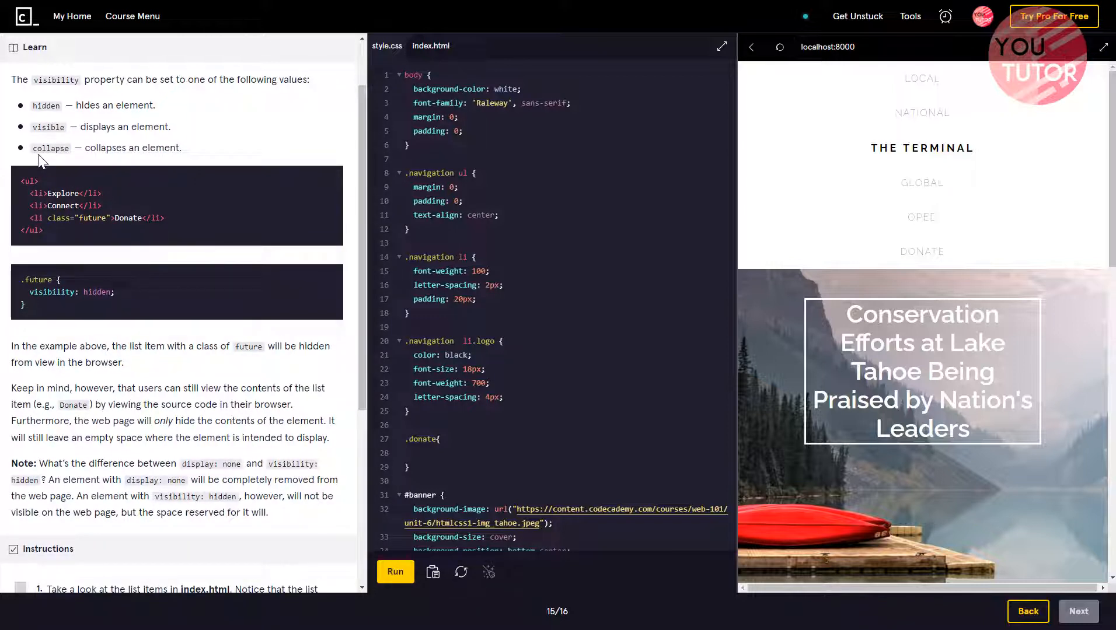
{"action": "mouse_move", "coordinate": [48, 160]}
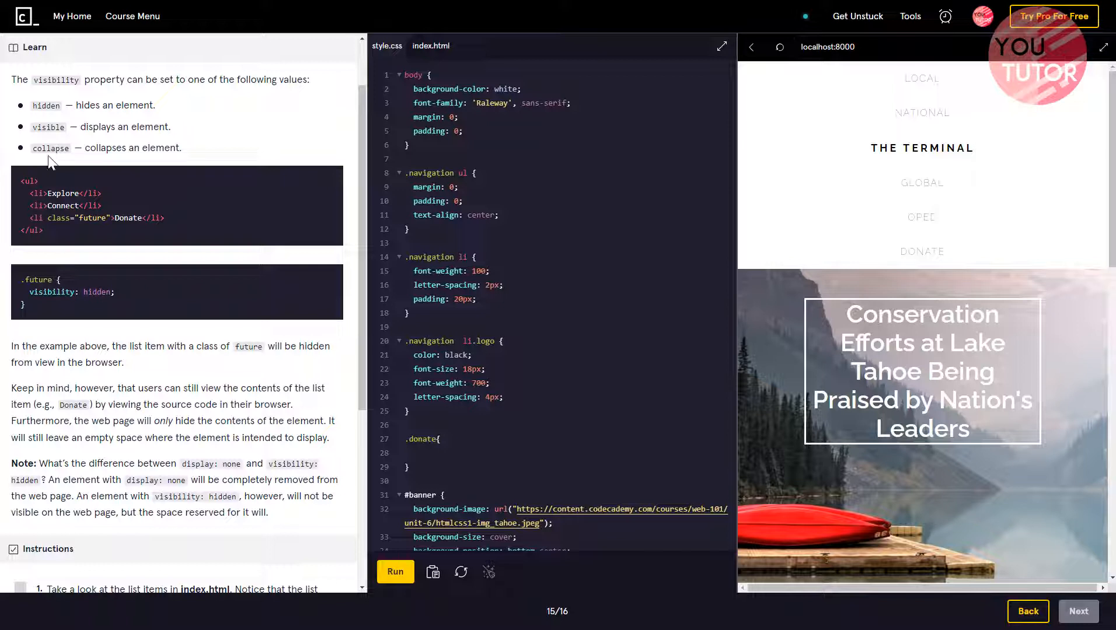
{"action": "mouse_move", "coordinate": [48, 328]}
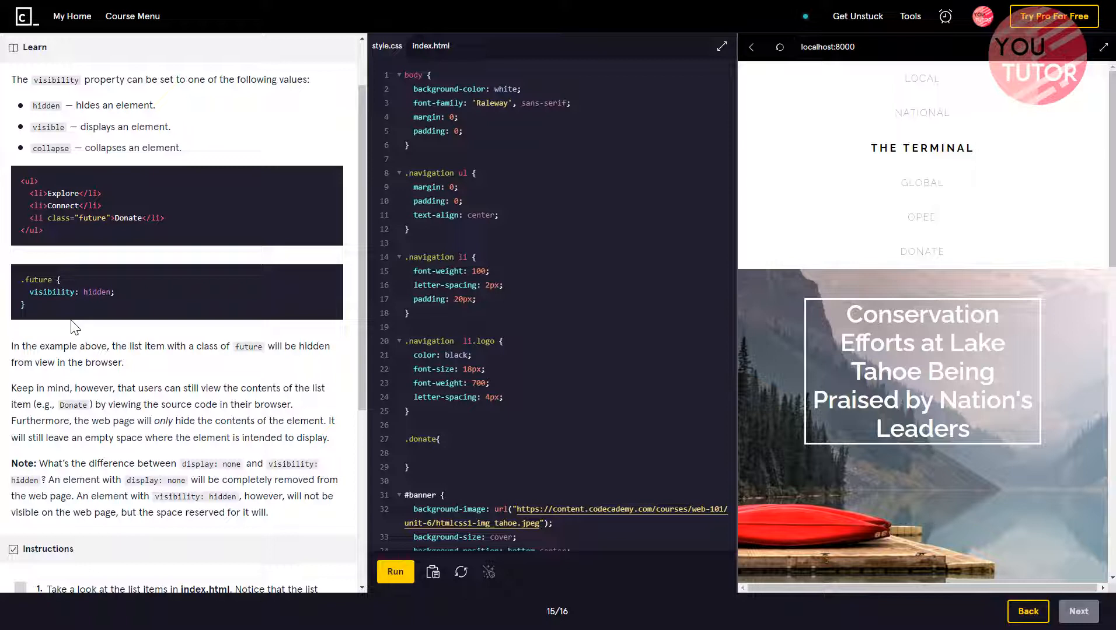
{"action": "mouse_move", "coordinate": [139, 380]}
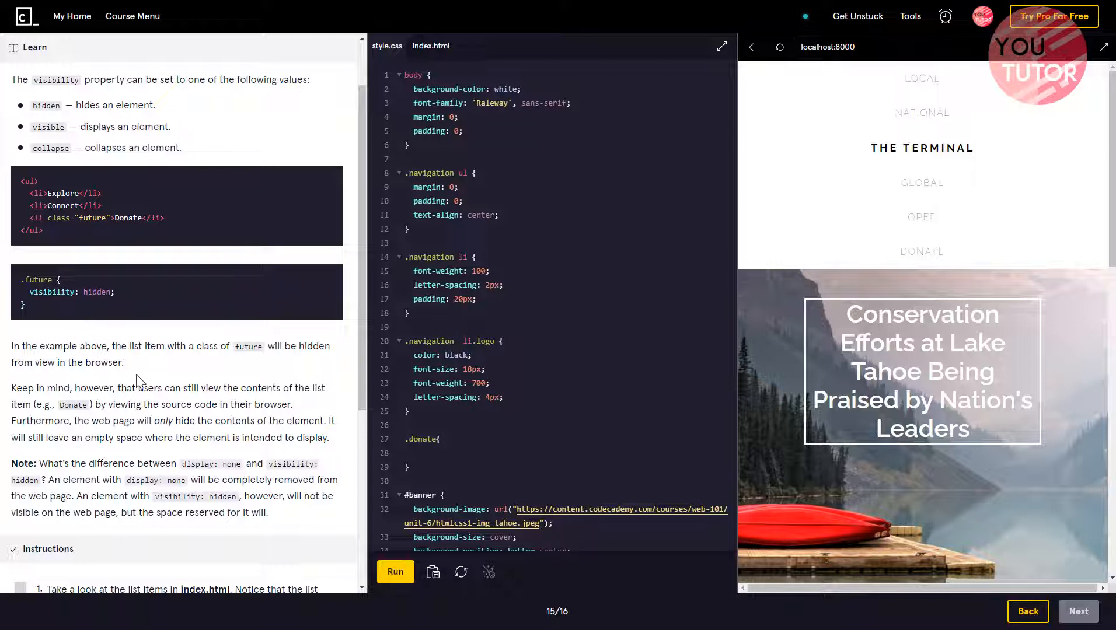
{"action": "scroll", "scroll_direction": "down", "scroll_amount": 3}
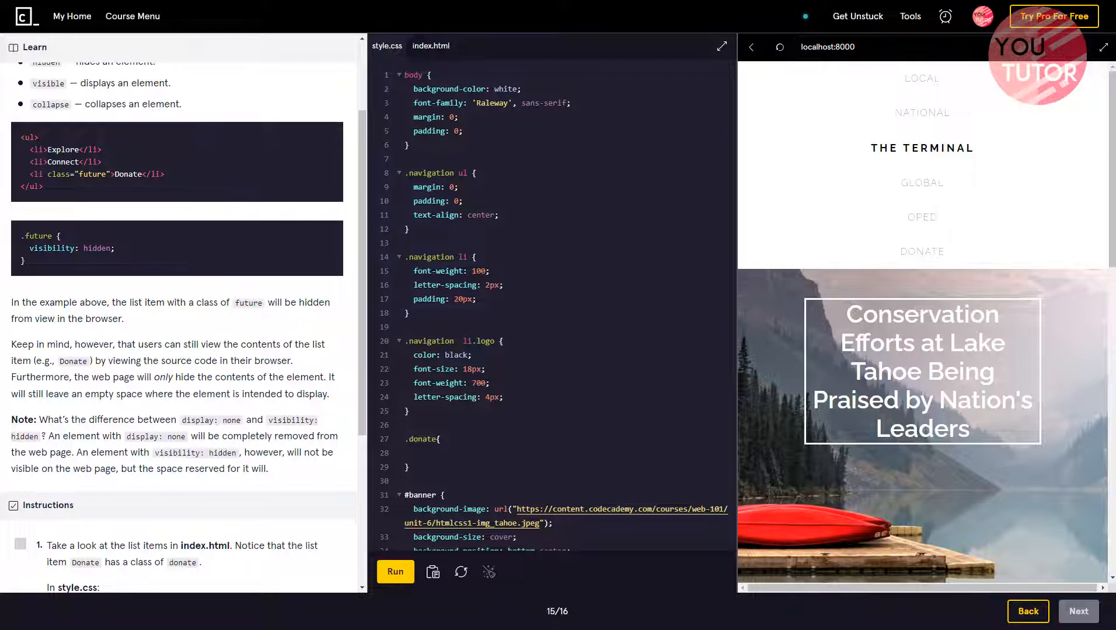
{"action": "scroll", "scroll_direction": "down", "scroll_amount": 3}
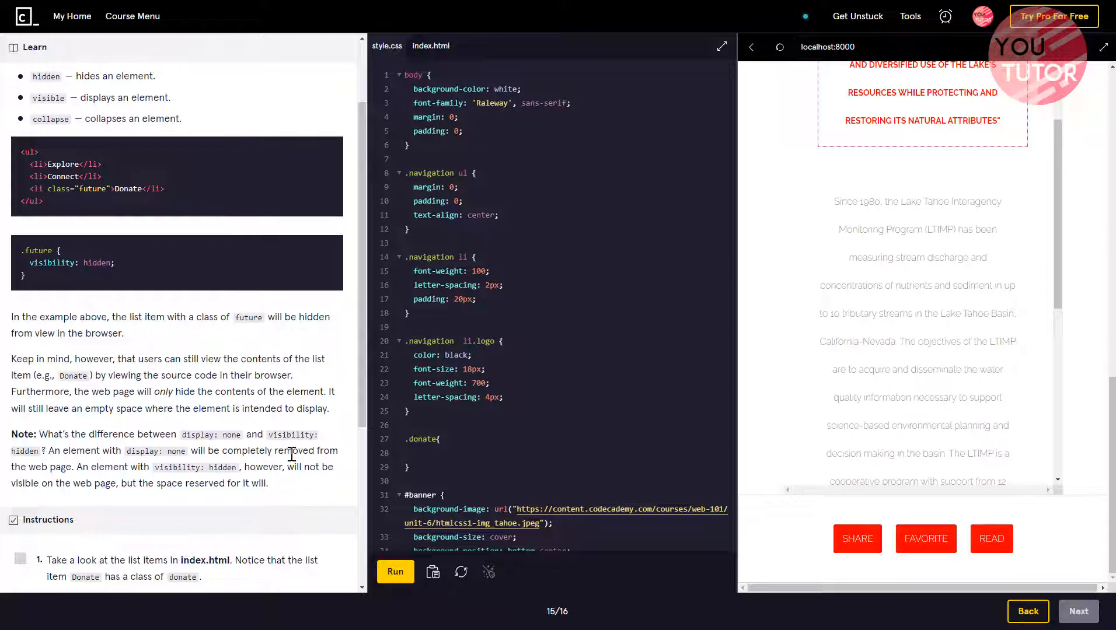
{"action": "mouse_move", "coordinate": [277, 480]}
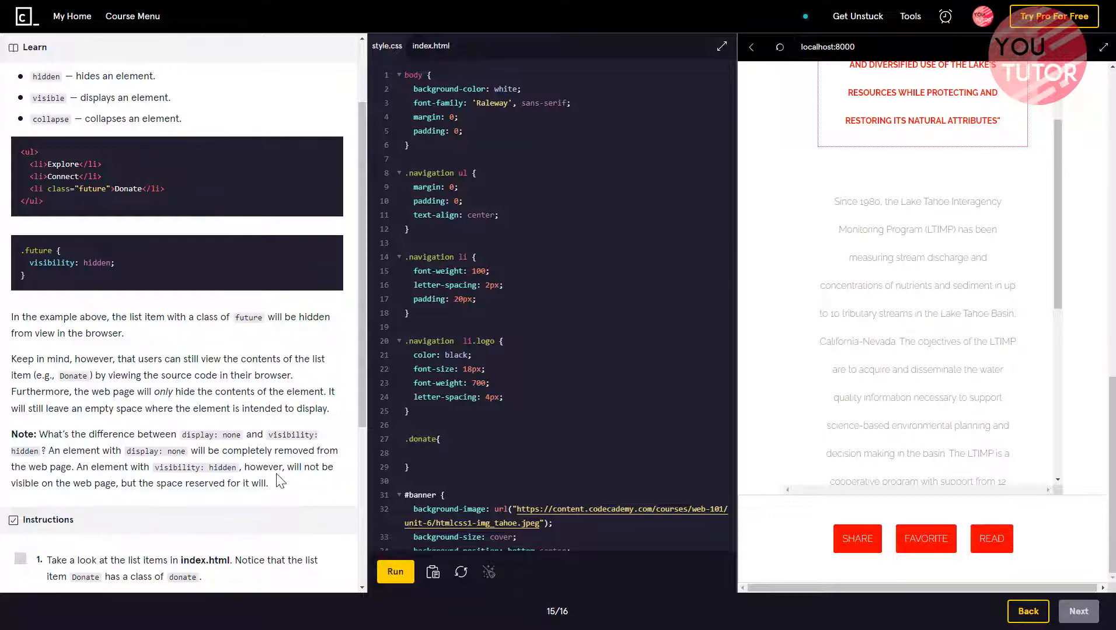
{"action": "mouse_move", "coordinate": [184, 497]}
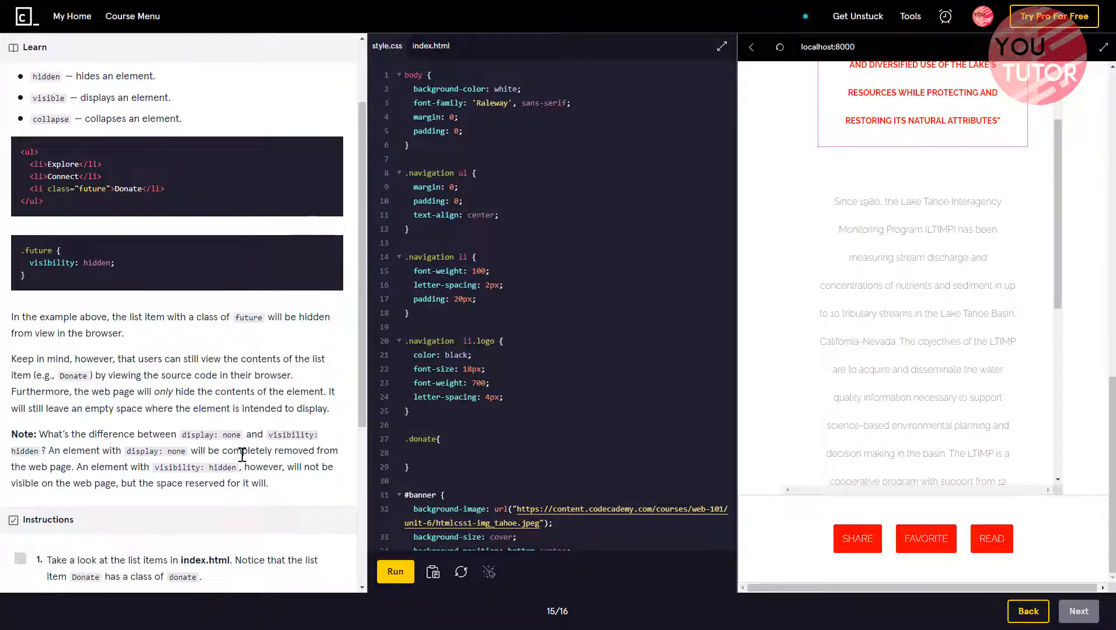
{"action": "scroll", "scroll_direction": "down", "scroll_amount": 3}
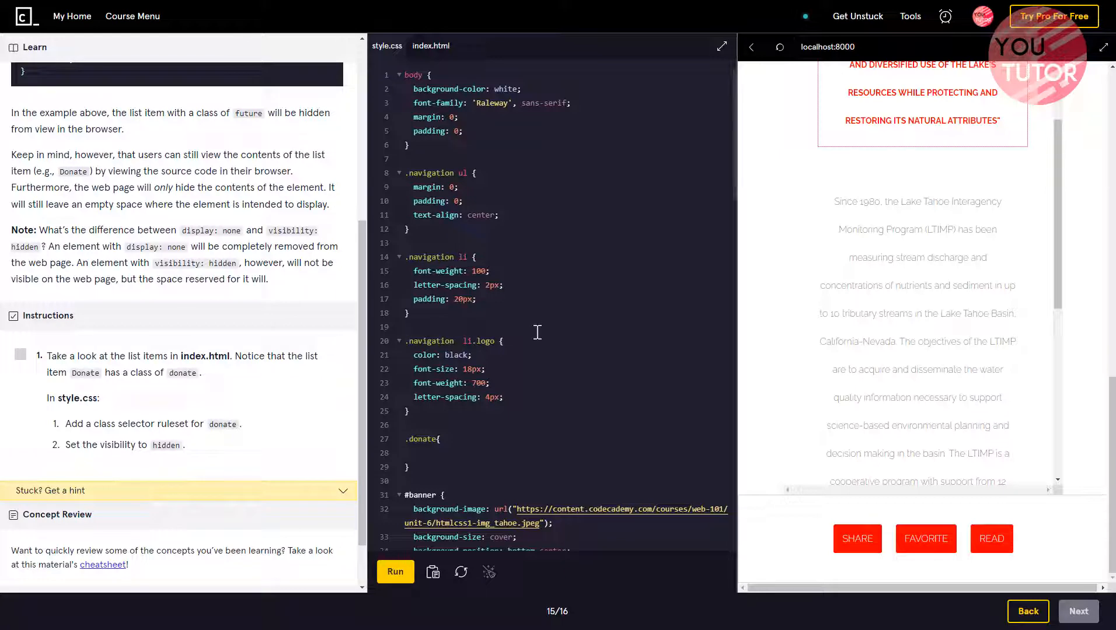
{"action": "scroll", "scroll_direction": "down", "scroll_amount": 3}
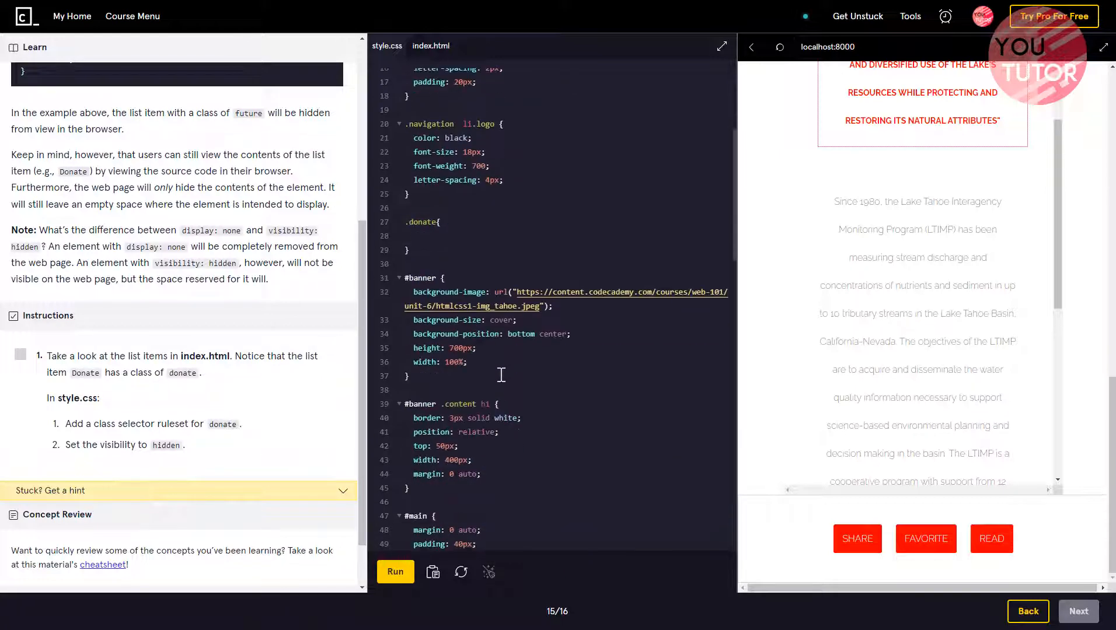
{"action": "scroll", "scroll_direction": "down", "scroll_amount": 3}
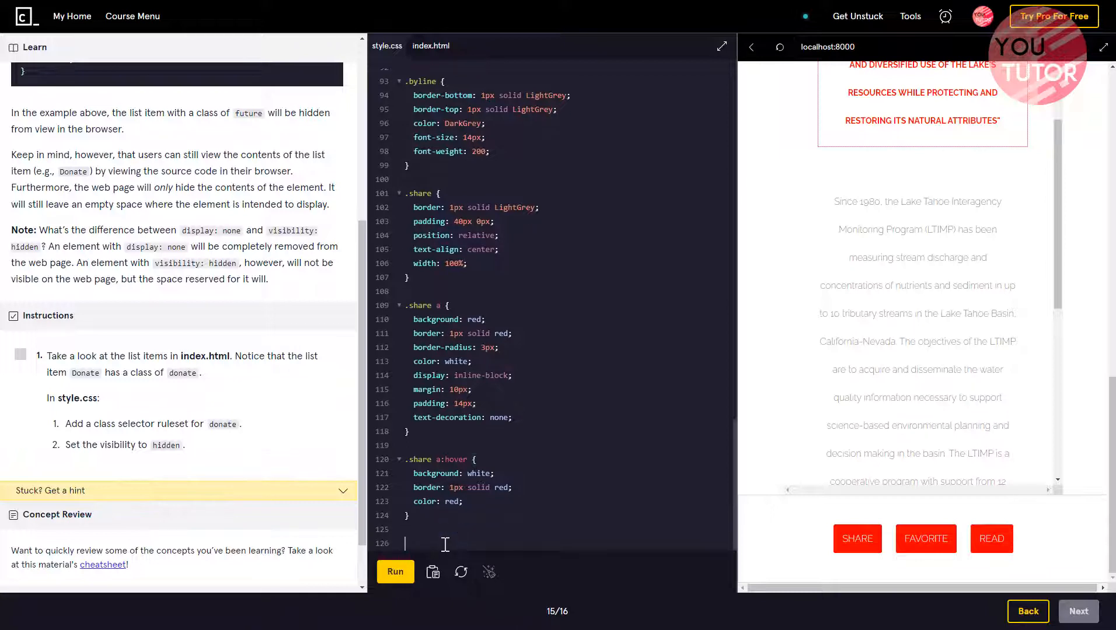
{"action": "type", "text": ".donote"}
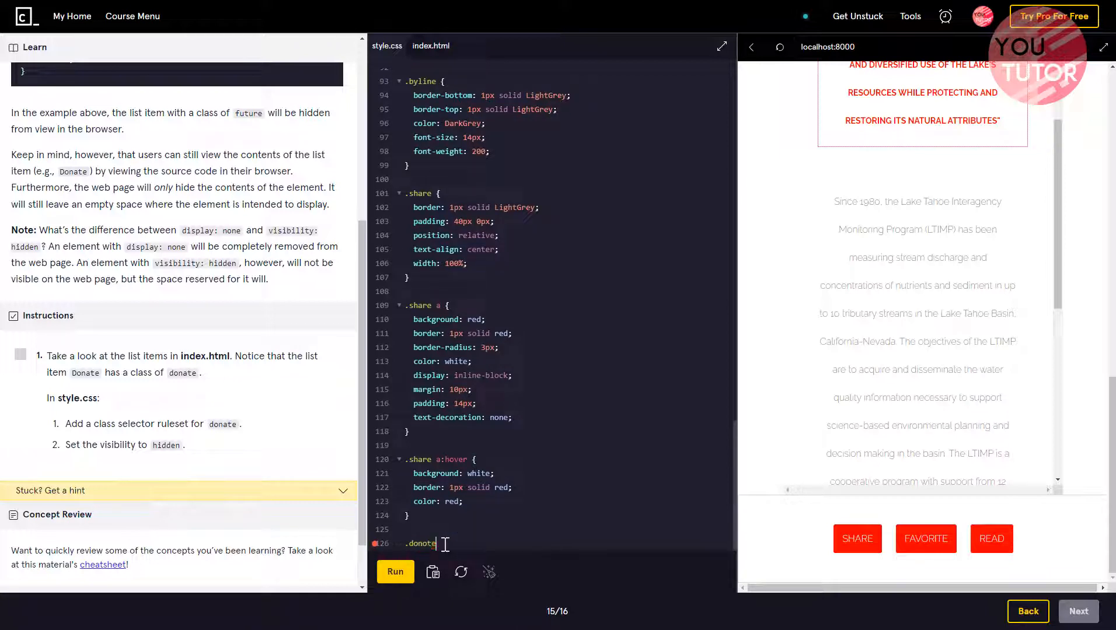
{"action": "key", "text": "Backspace"}
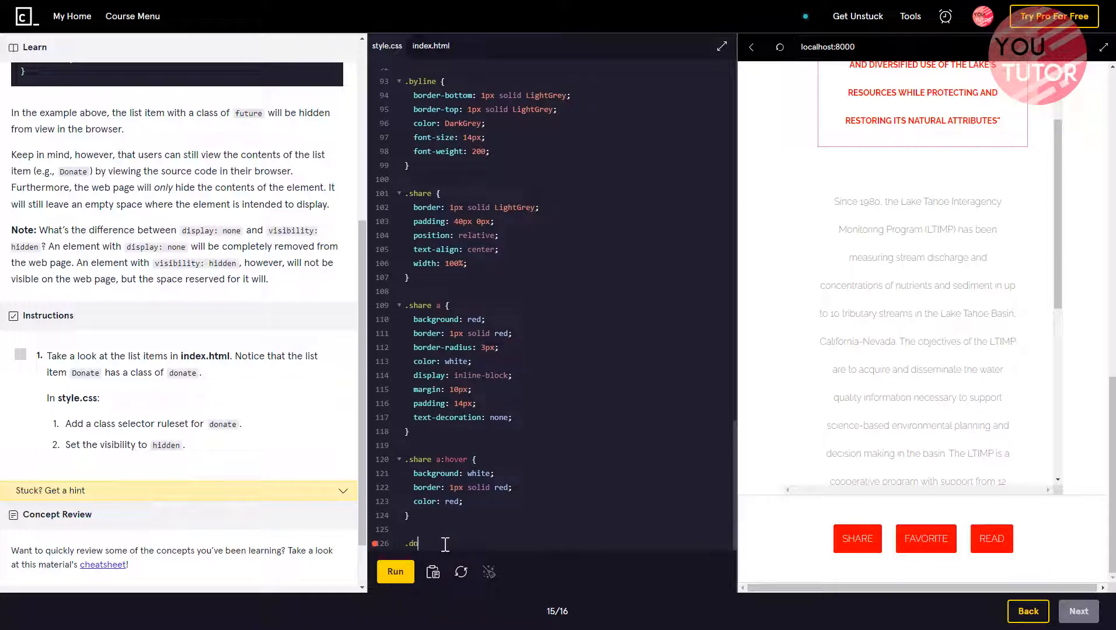
{"action": "type", "text": "nate"}
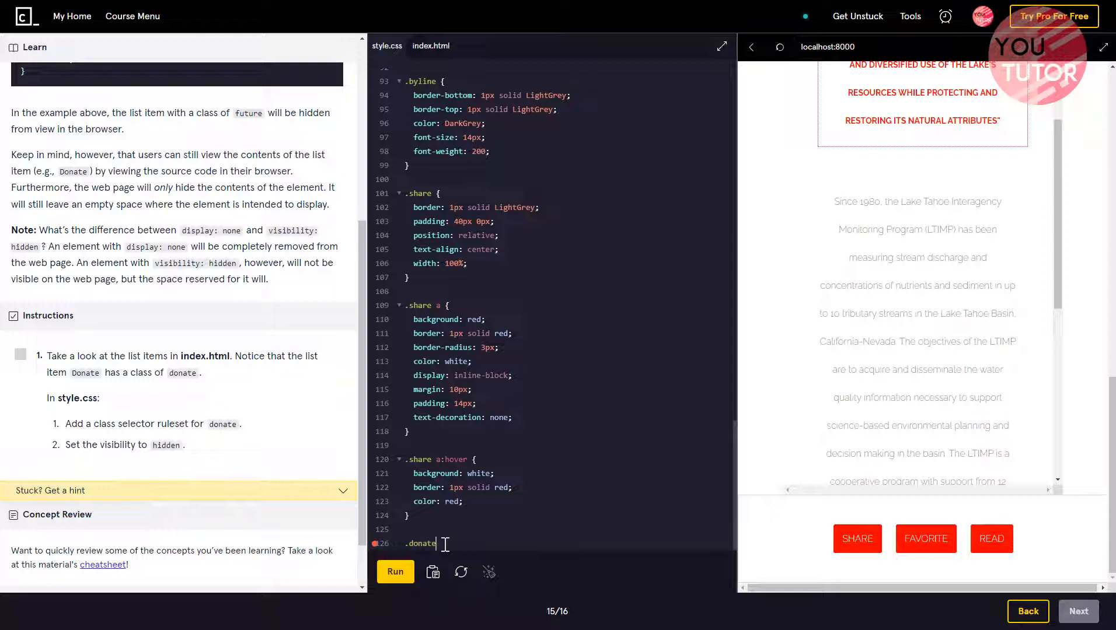
{"action": "type", "text": "{"}
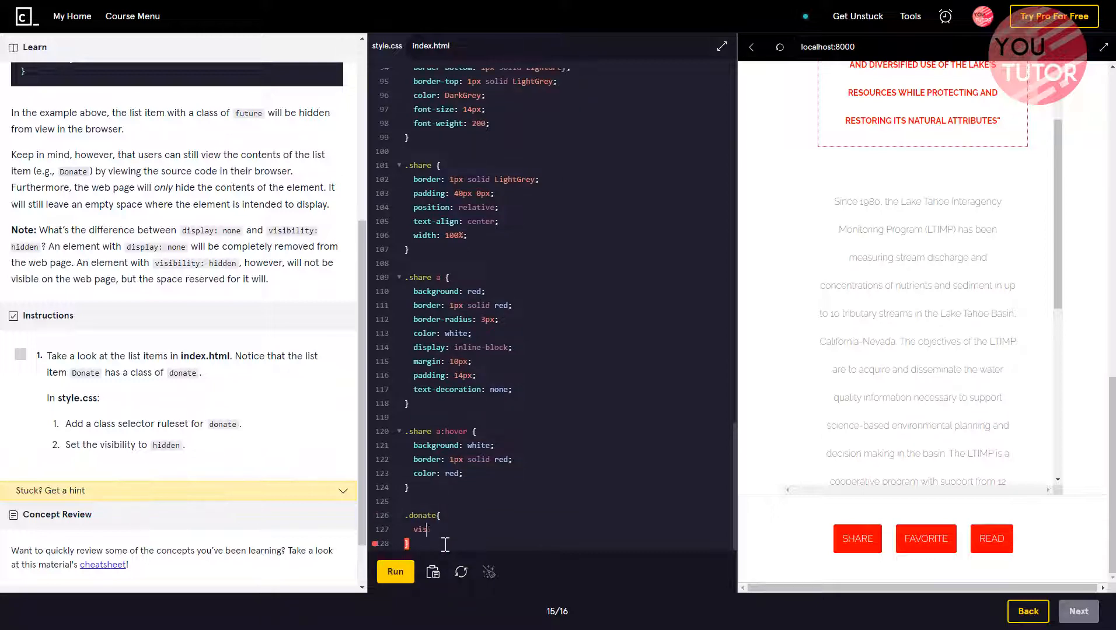
{"action": "type", "text": "visibility:"}
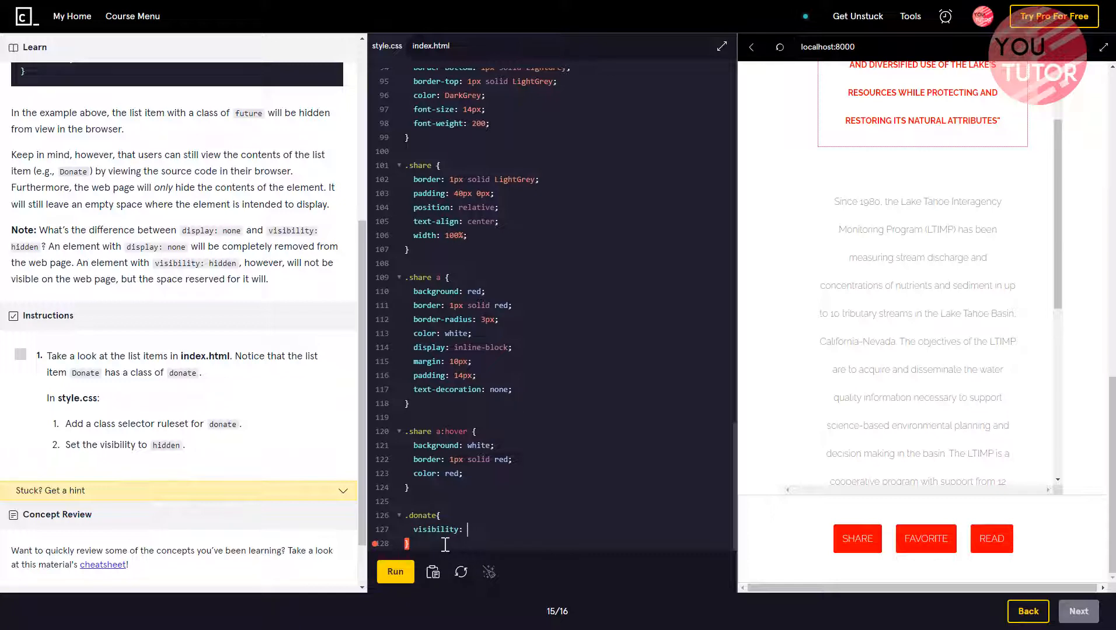
{"action": "type", "text": "hidden;"}
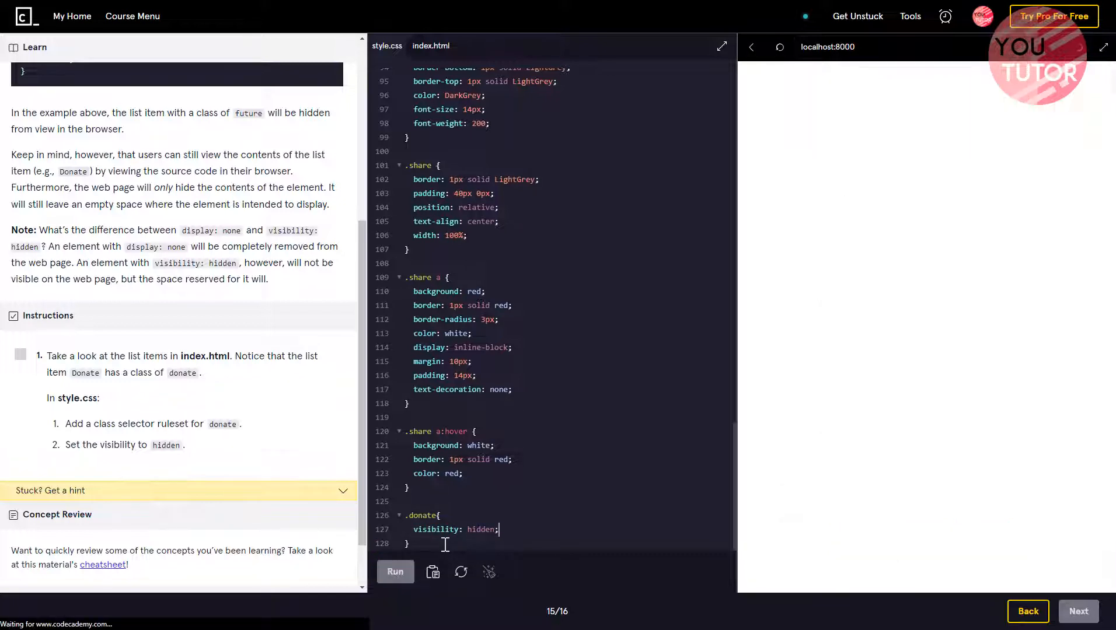
- Run the code several times so the reloaded preview hides the Donate link
{"action": "left_click", "coordinate": [396, 572]}
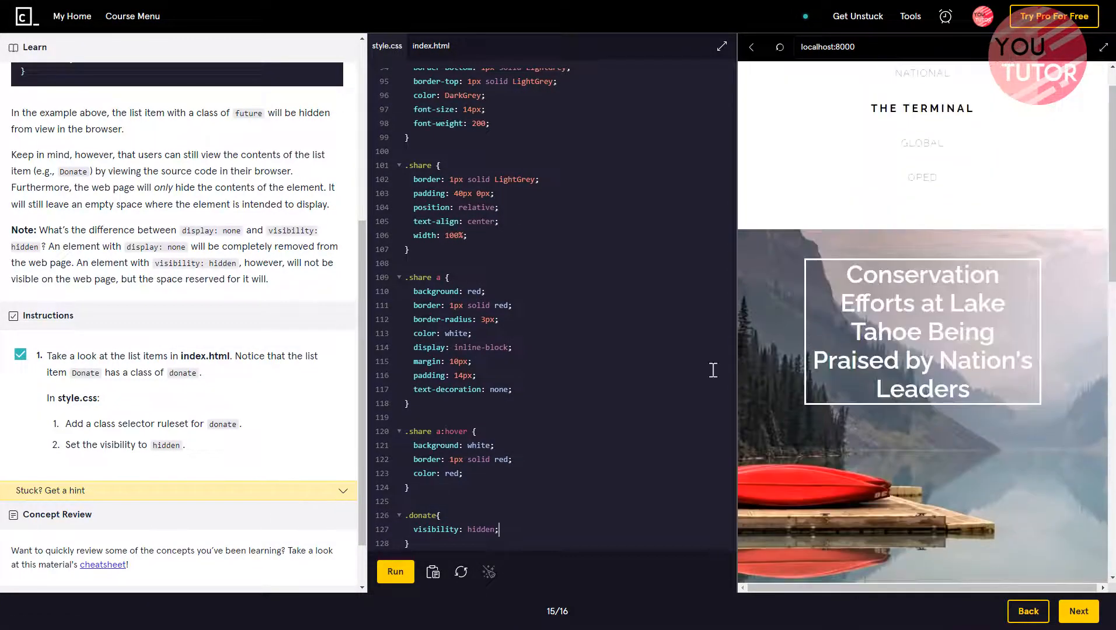
{"action": "scroll", "scroll_direction": "down", "scroll_amount": 3}
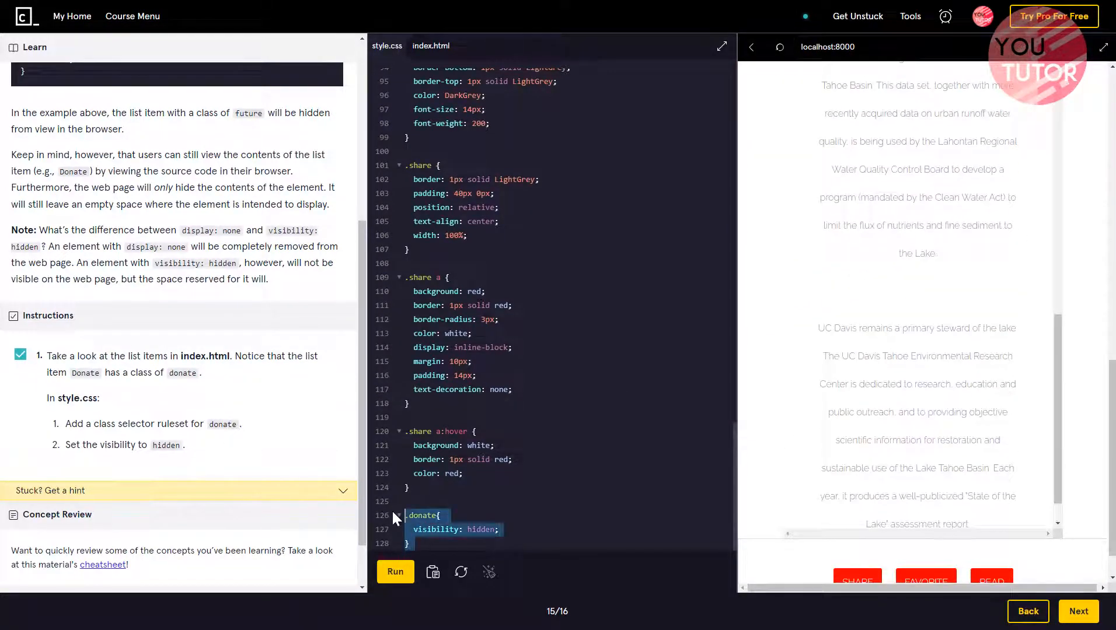
{"action": "left_click", "coordinate": [395, 571]}
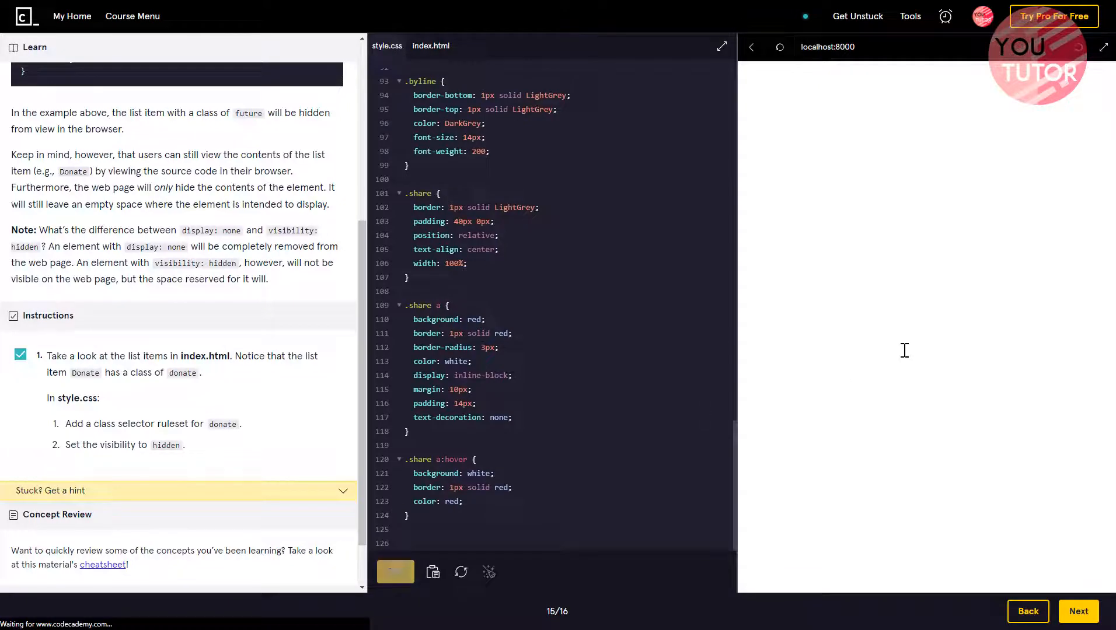
{"action": "left_click", "coordinate": [395, 572]}
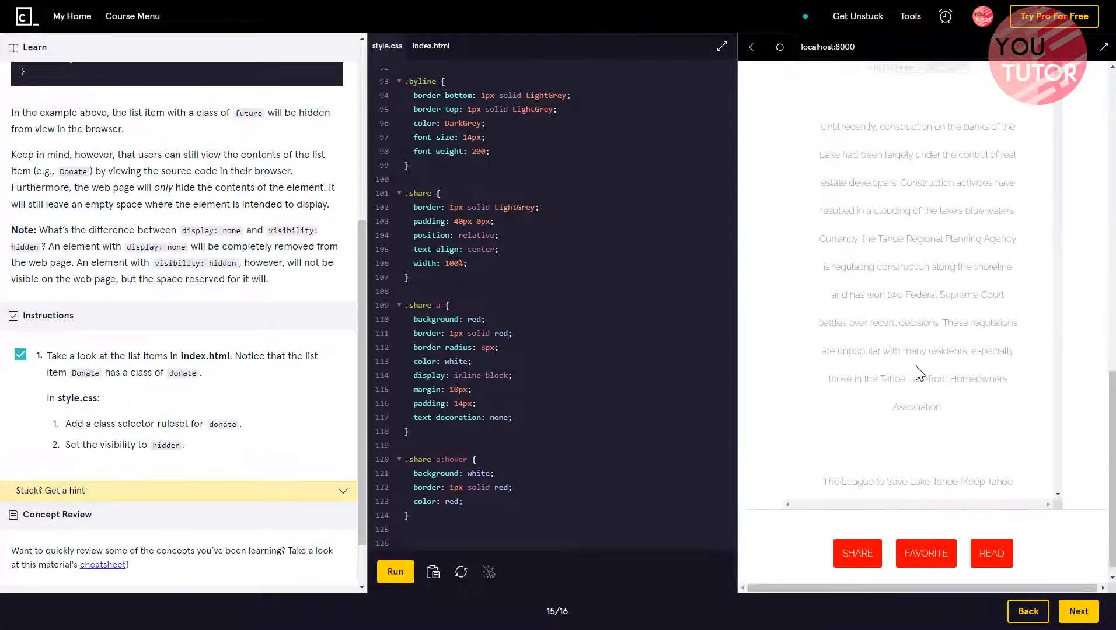
{"action": "scroll", "scroll_direction": "down", "scroll_amount": 3}
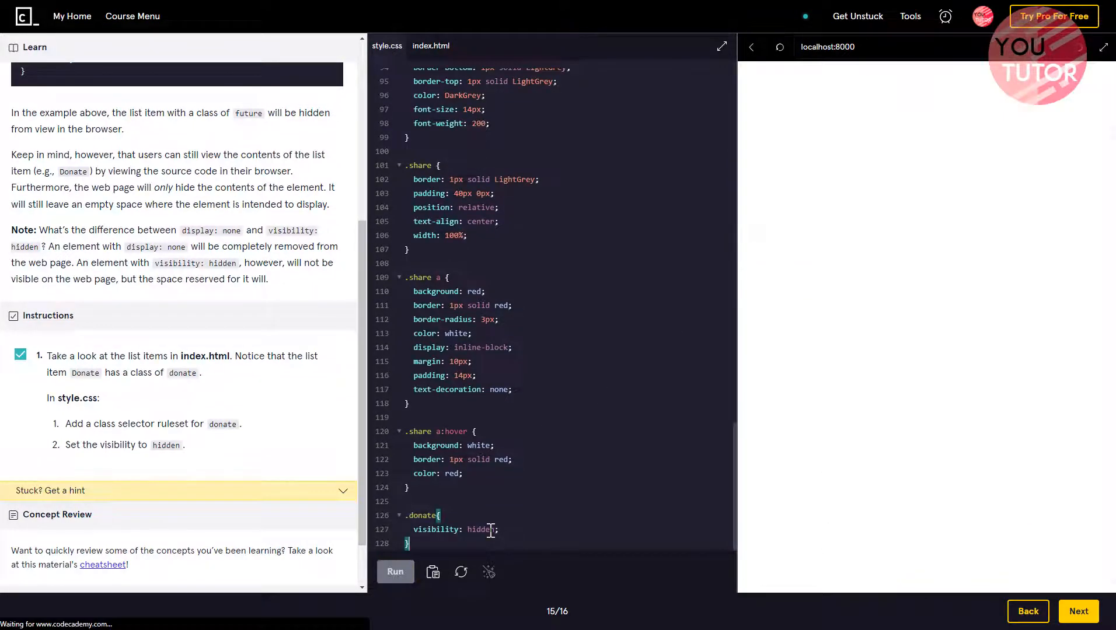
{"action": "left_click", "coordinate": [395, 571]}
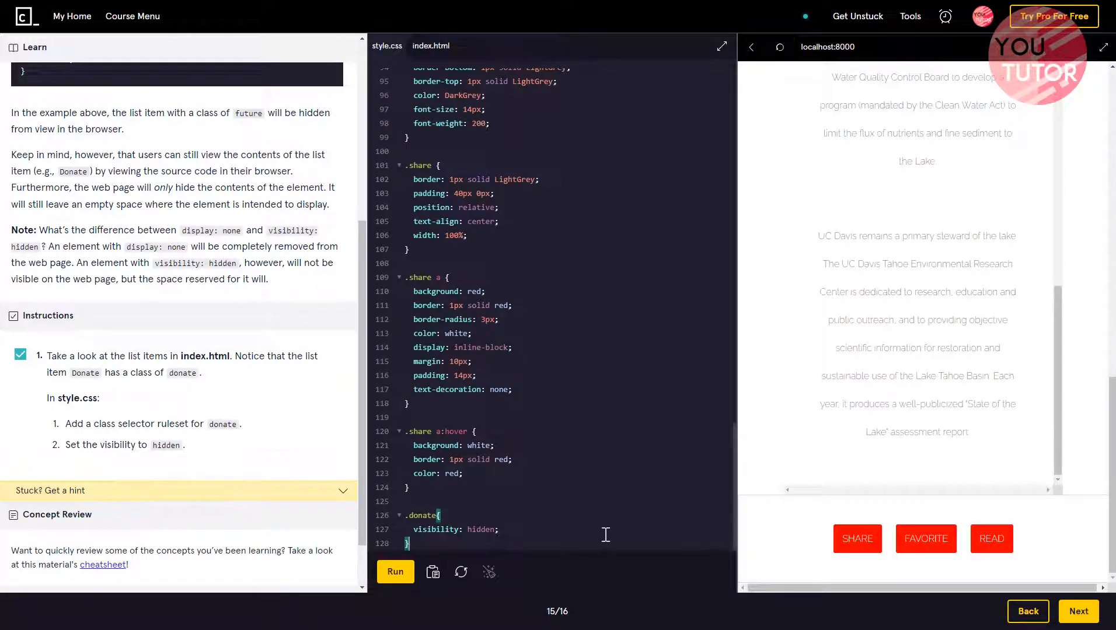
{"action": "mouse_move", "coordinate": [1077, 611]}
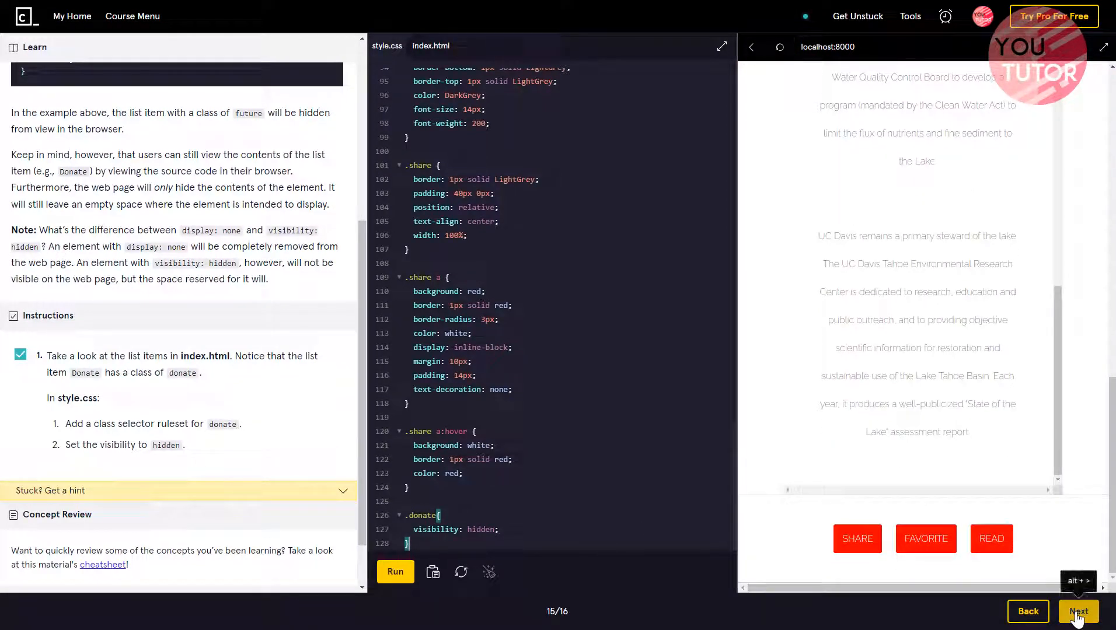
- Advance to lesson 16/16, the Box Model Review page
{"action": "left_click", "coordinate": [1077, 611]}
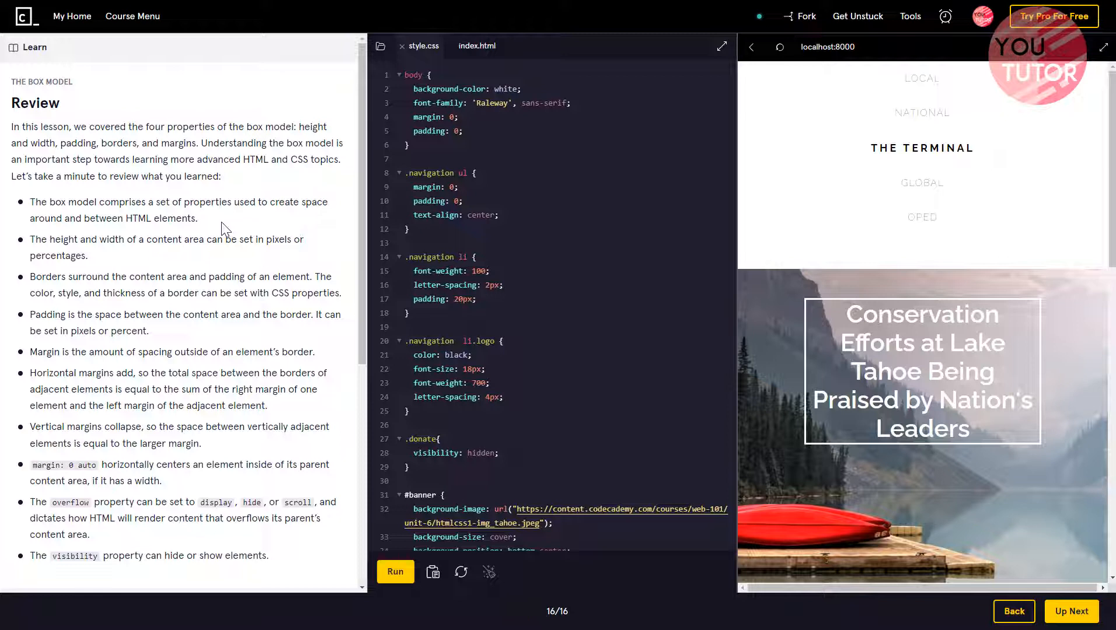
{"action": "mouse_move", "coordinate": [237, 224]}
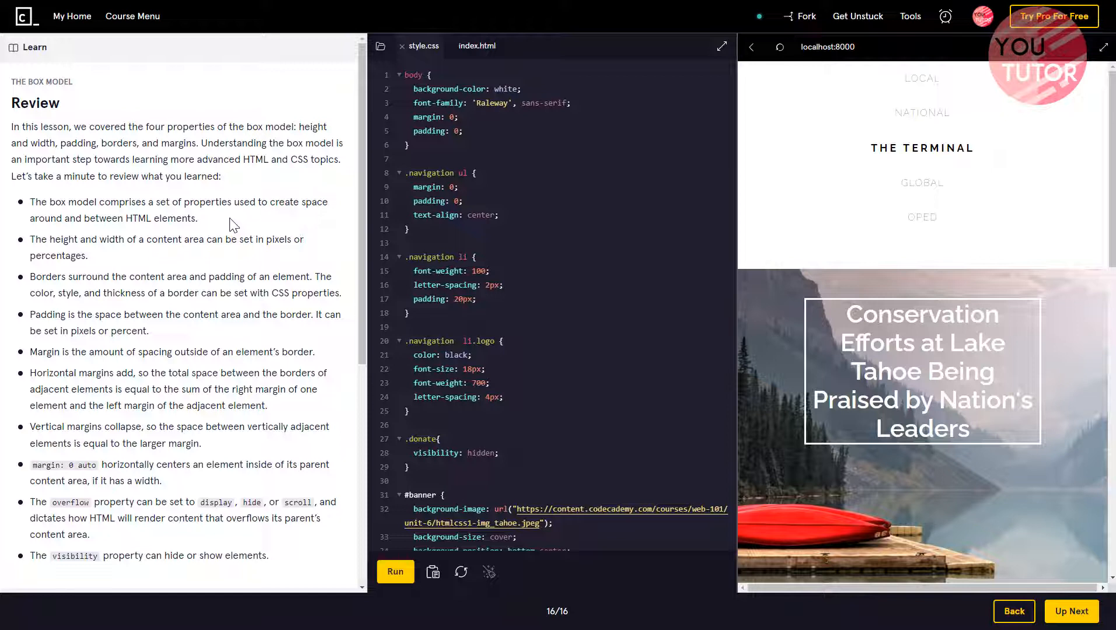
{"action": "mouse_move", "coordinate": [233, 227]}
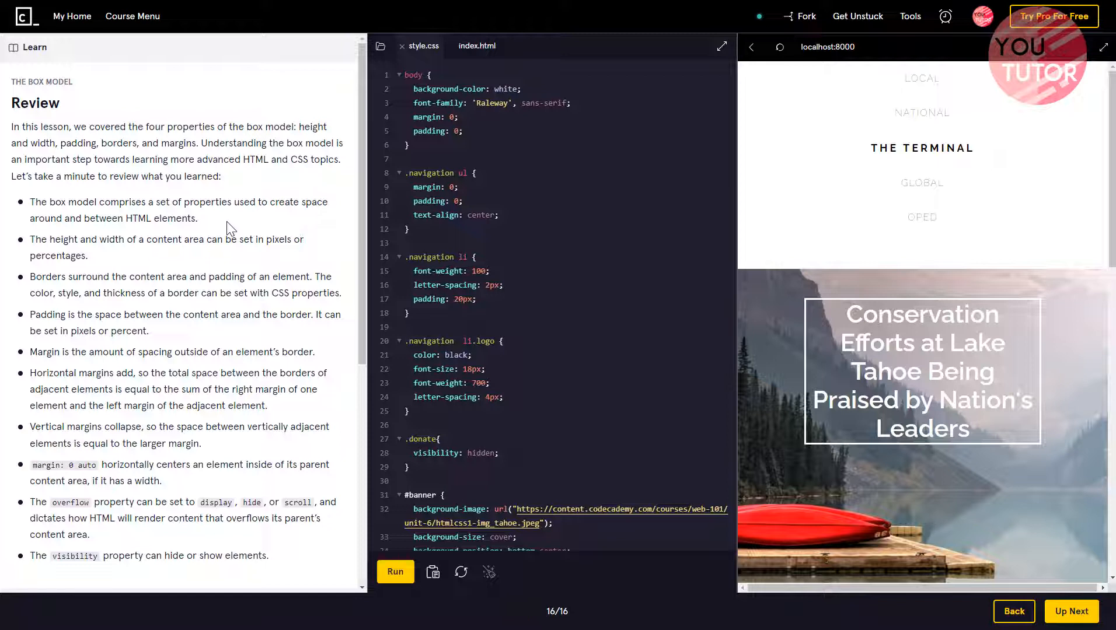
{"action": "mouse_move", "coordinate": [286, 432]}
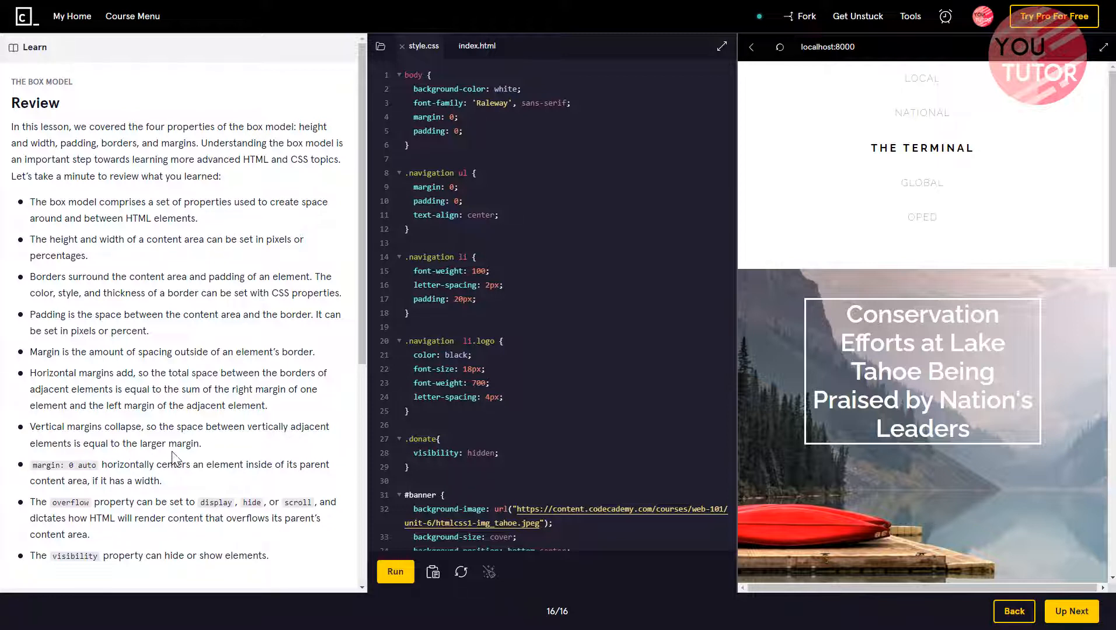
{"action": "mouse_move", "coordinate": [150, 407]}
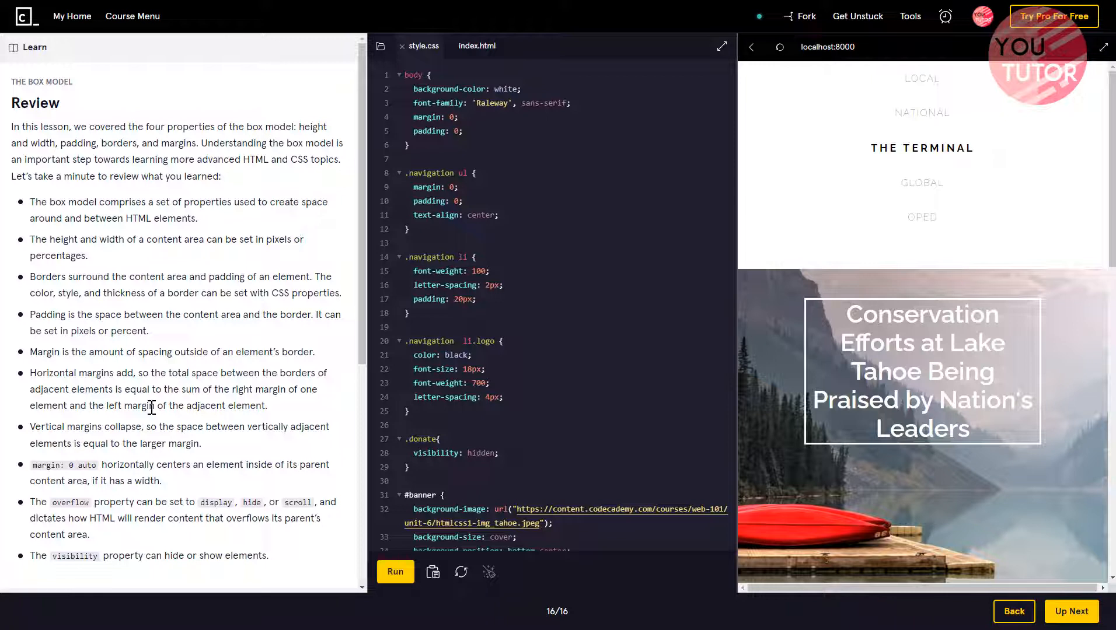
{"action": "mouse_move", "coordinate": [152, 407]}
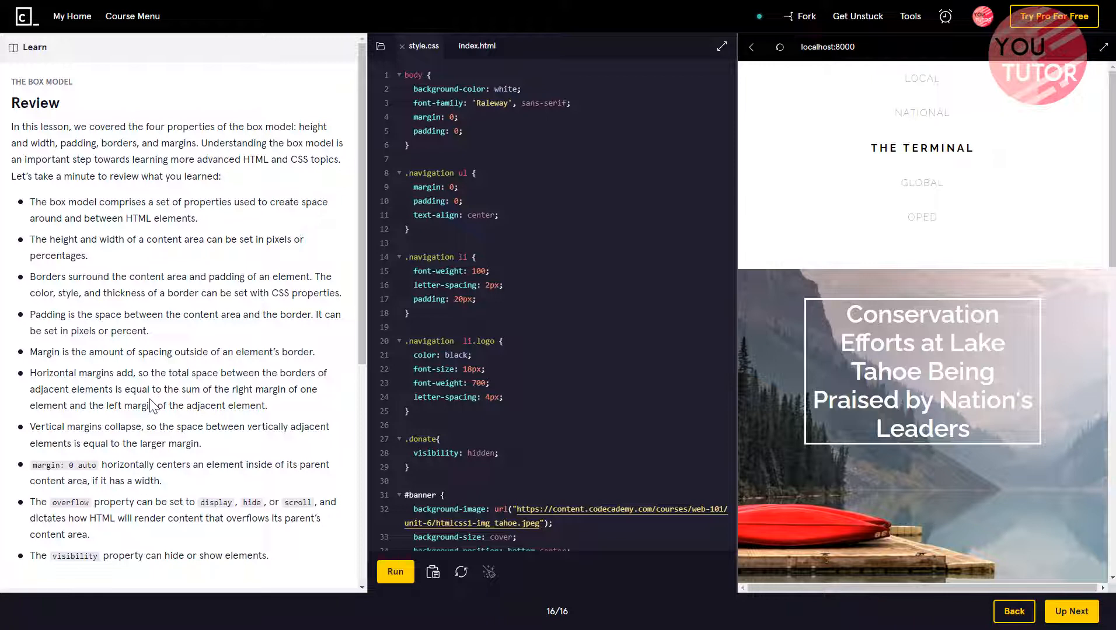
{"action": "mouse_move", "coordinate": [237, 391]}
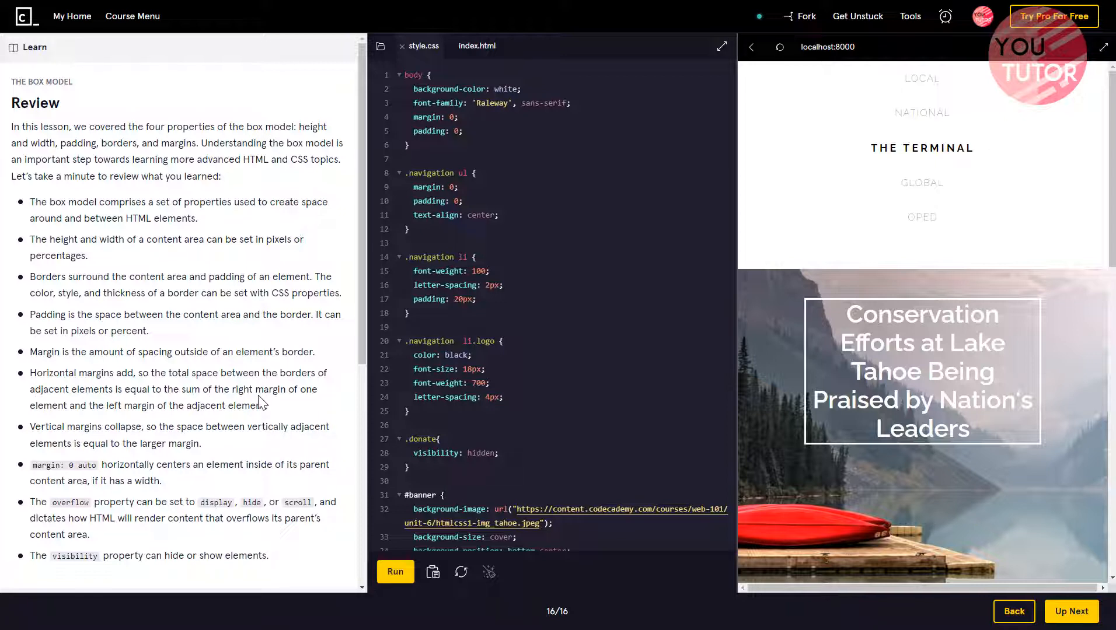
{"action": "mouse_move", "coordinate": [294, 405]}
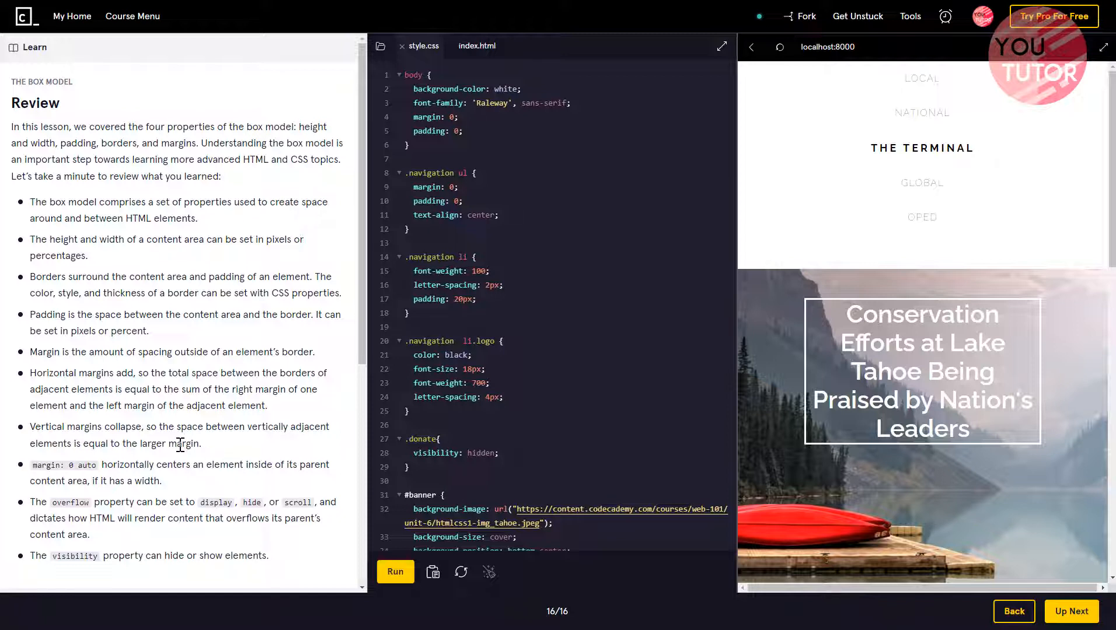
{"action": "mouse_move", "coordinate": [85, 504]}
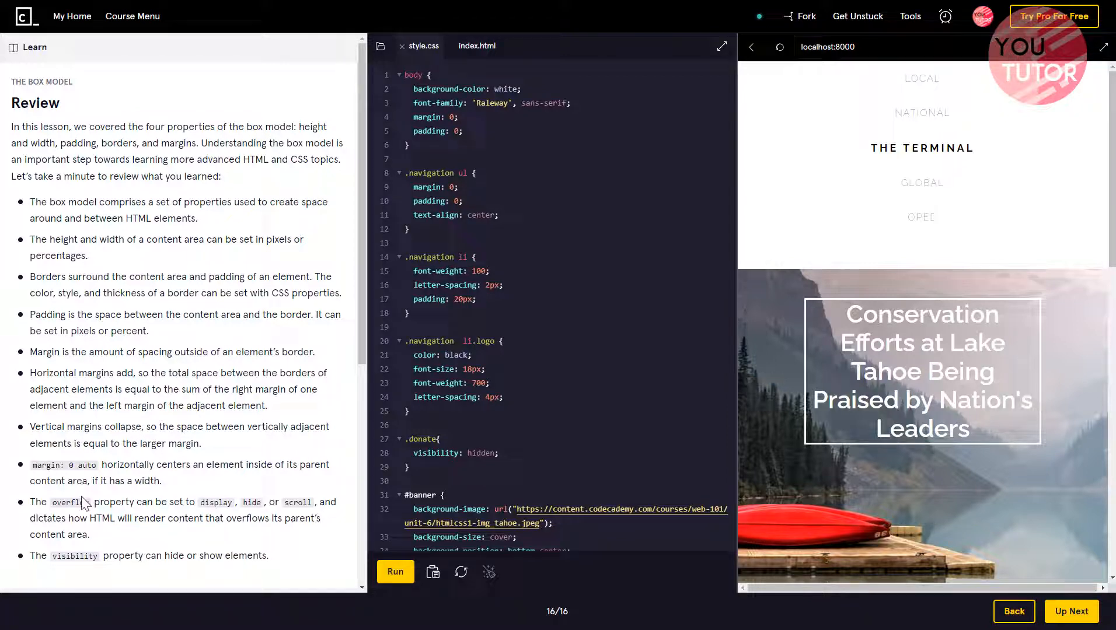
{"action": "mouse_move", "coordinate": [44, 484]}
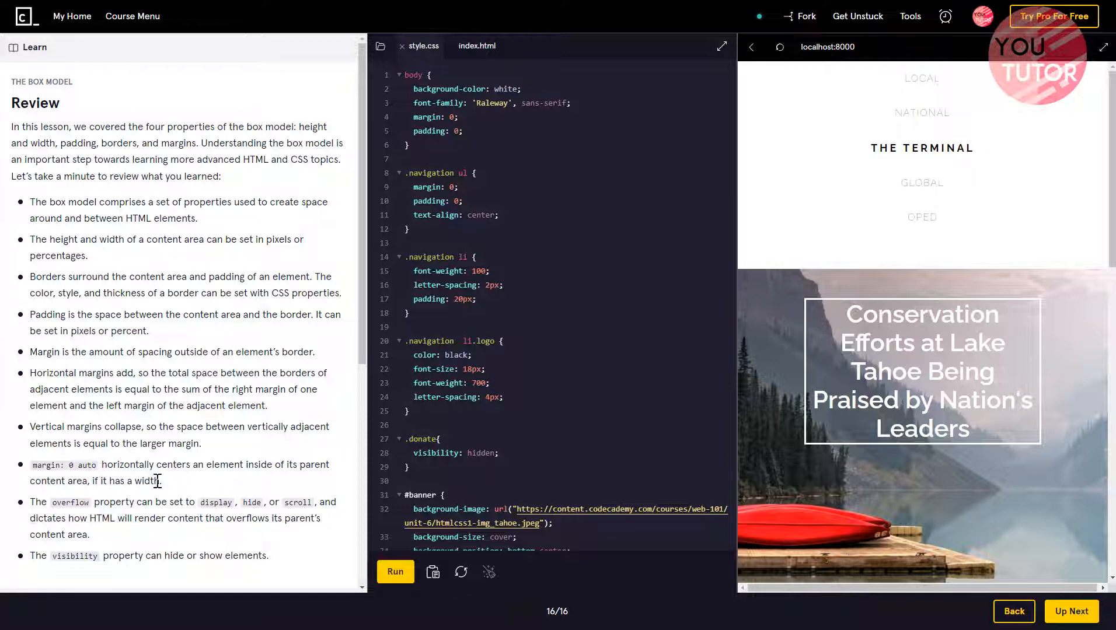
{"action": "mouse_move", "coordinate": [168, 487]}
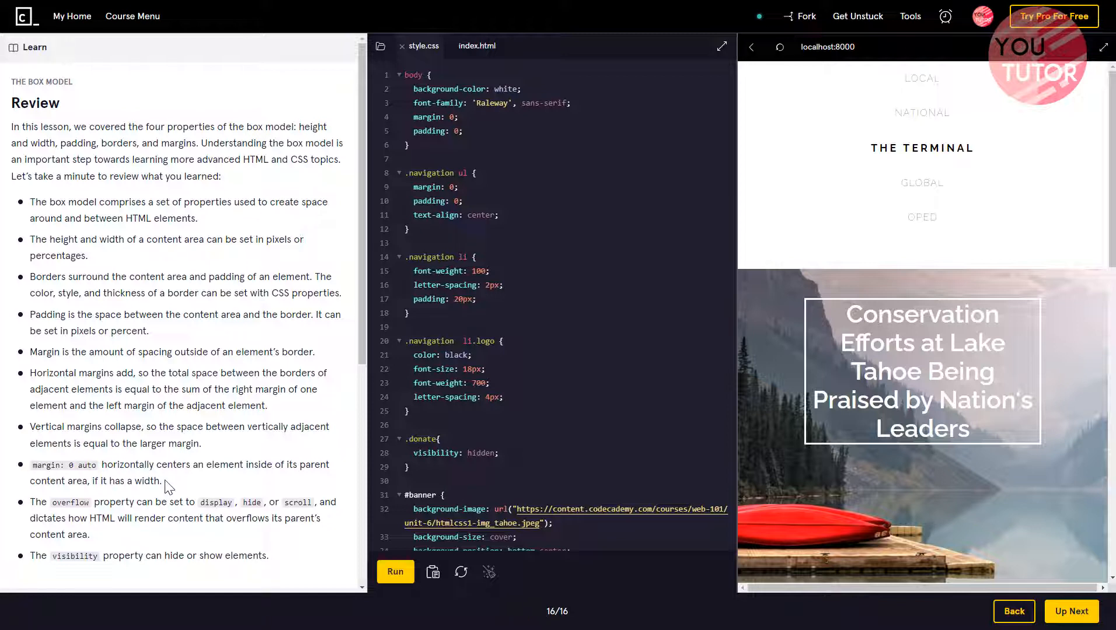
{"action": "mouse_move", "coordinate": [302, 496]}
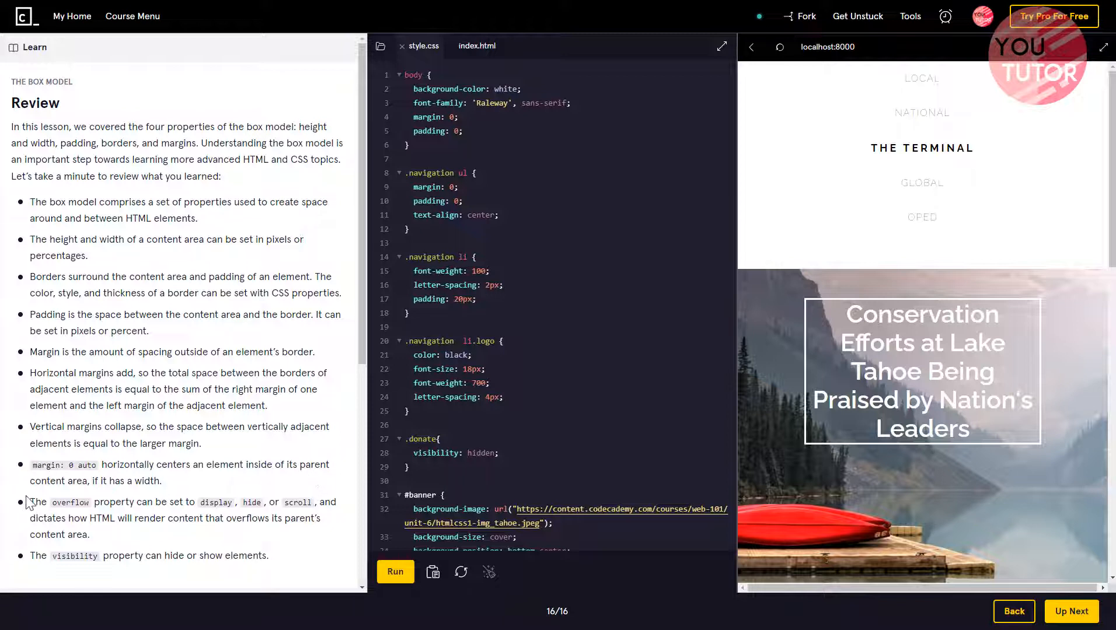
{"action": "mouse_move", "coordinate": [195, 477]}
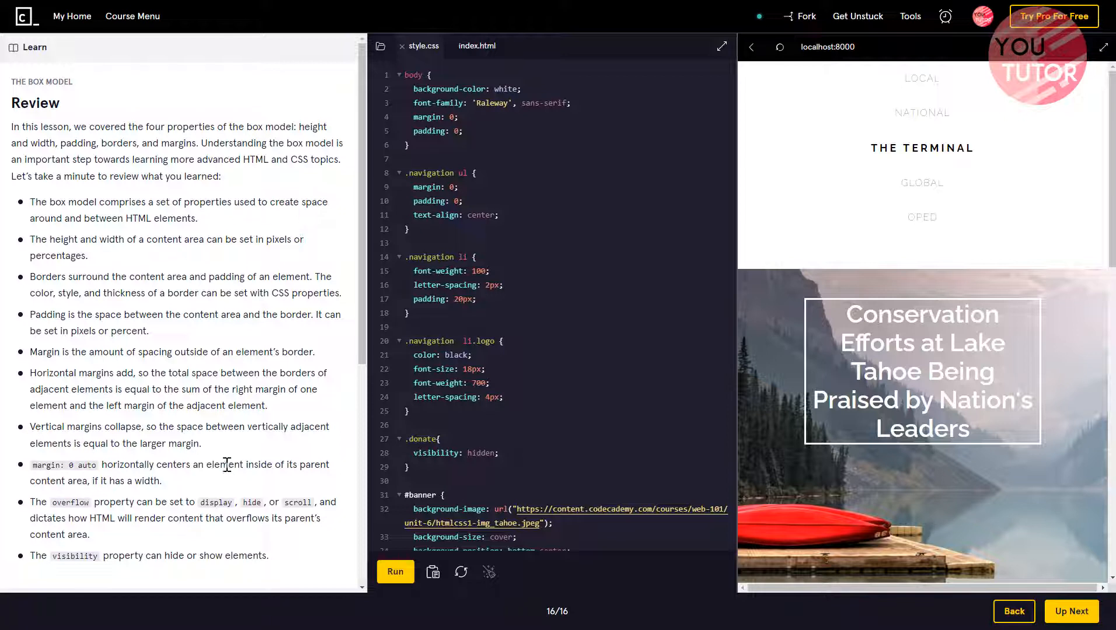
{"action": "mouse_move", "coordinate": [211, 488]}
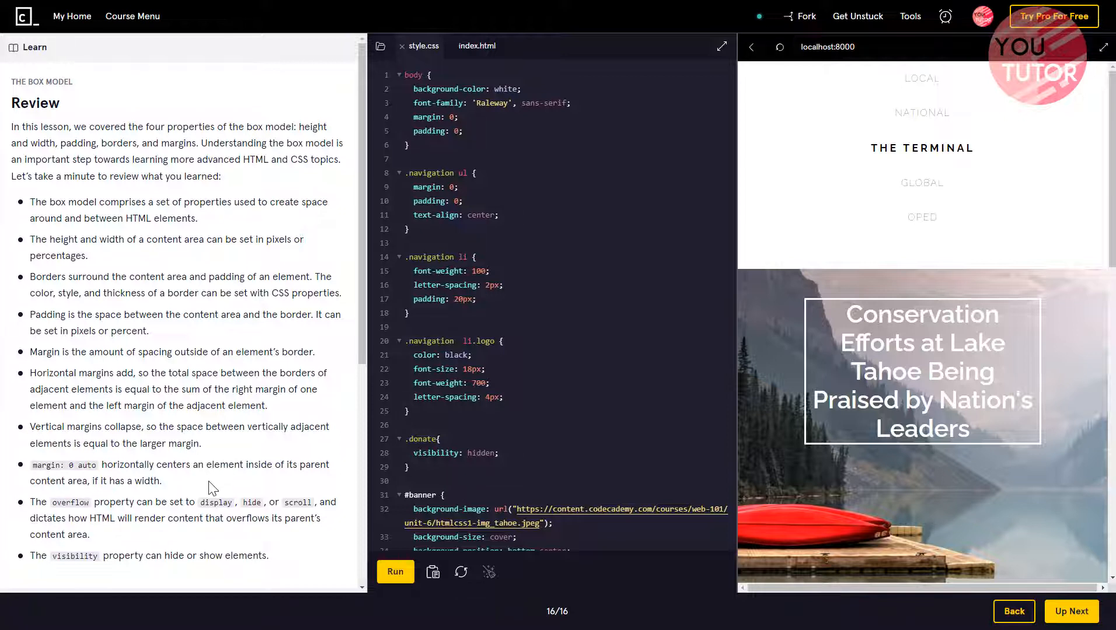
{"action": "scroll", "scroll_direction": "down", "scroll_amount": 3}
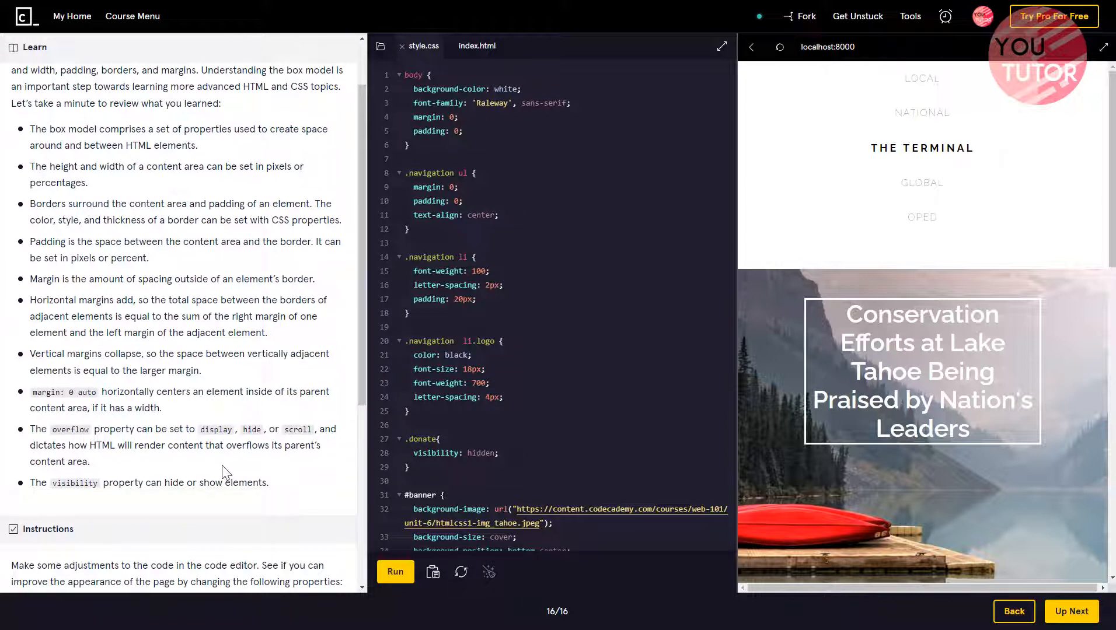
{"action": "mouse_move", "coordinate": [223, 458]}
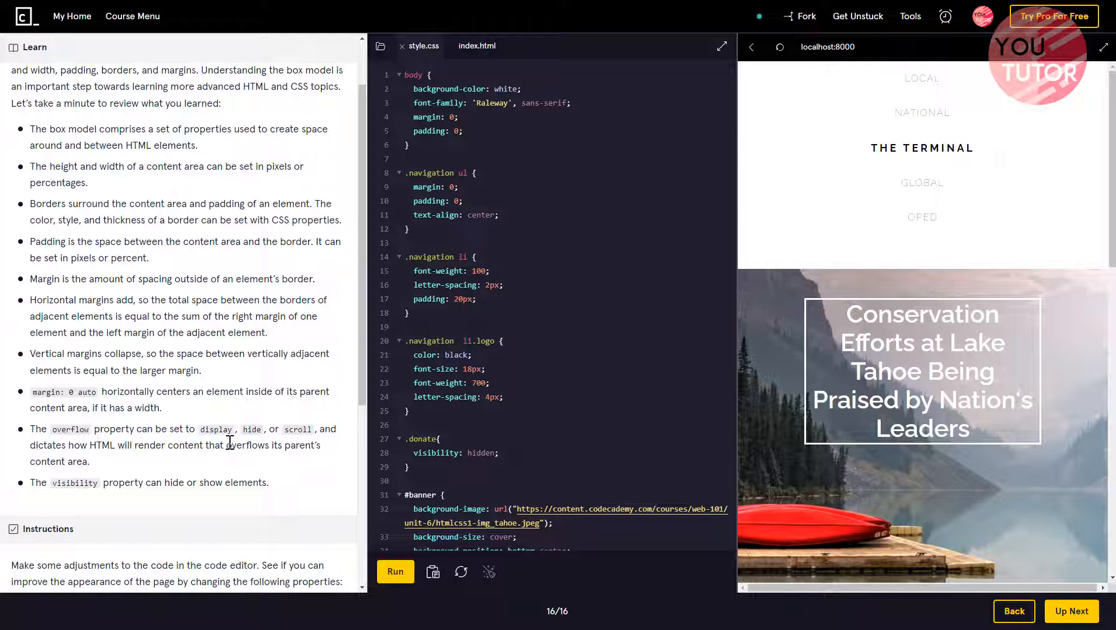
{"action": "mouse_move", "coordinate": [232, 445]}
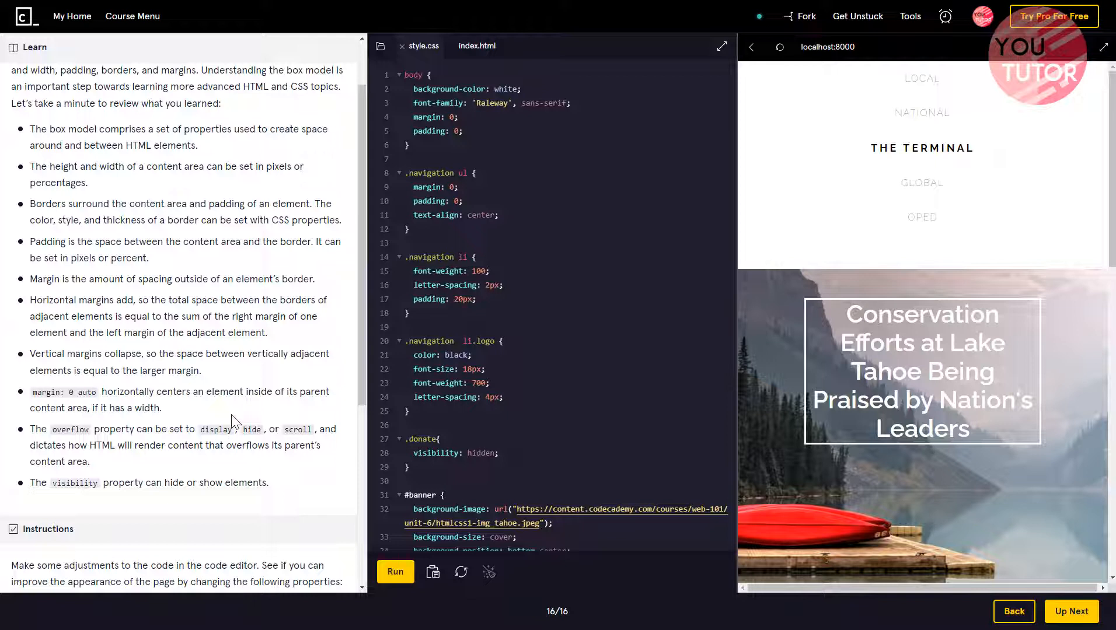
{"action": "scroll", "scroll_direction": "down", "scroll_amount": 3}
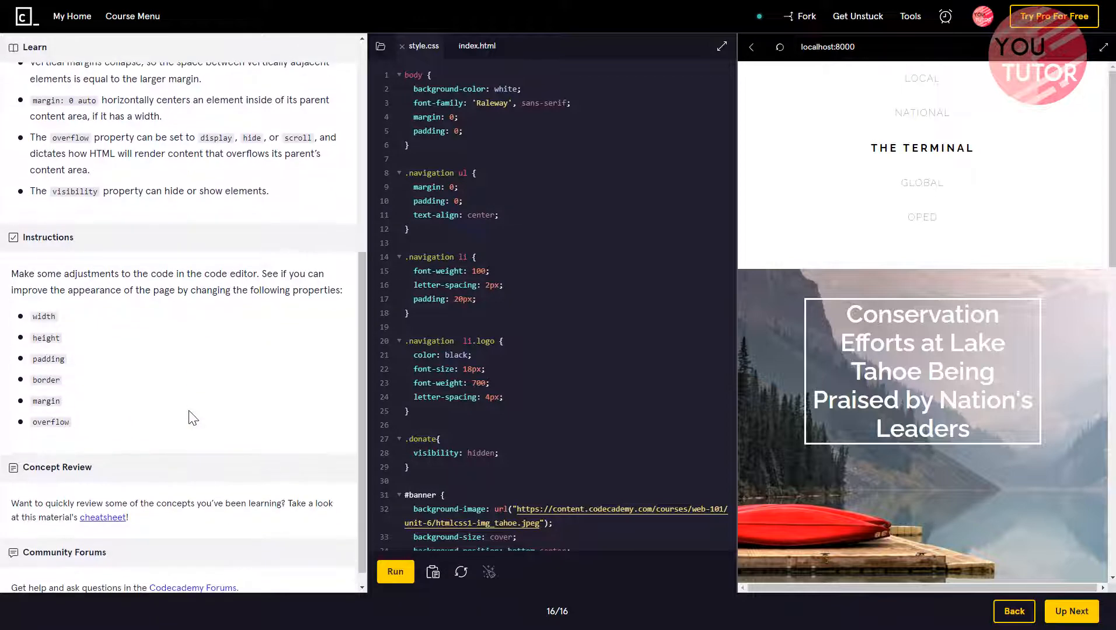
{"action": "mouse_move", "coordinate": [179, 425]}
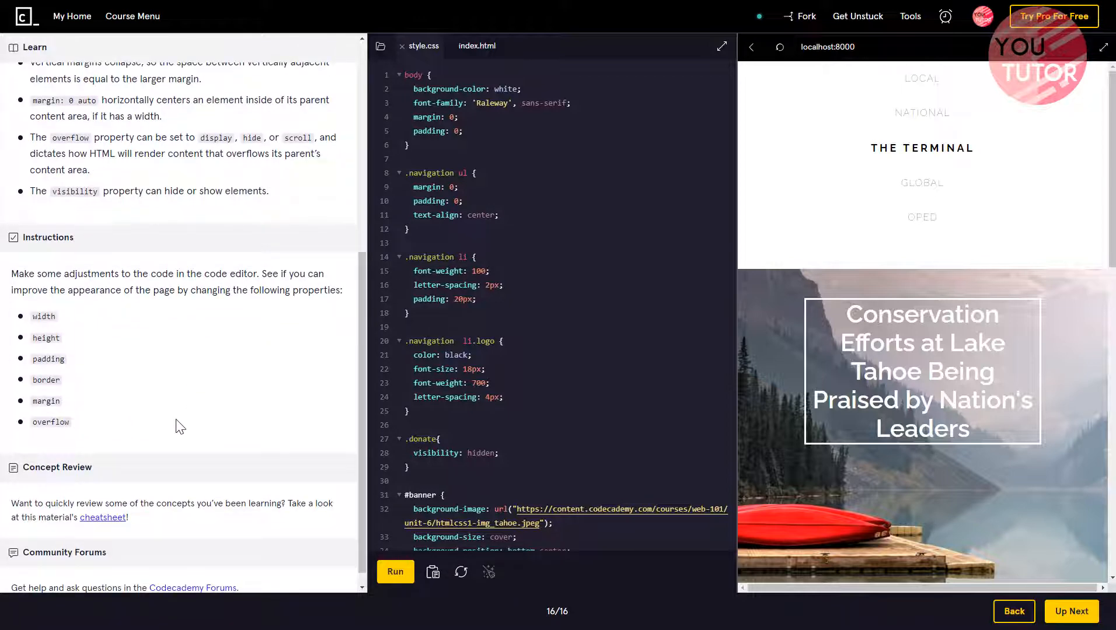
{"action": "scroll", "scroll_direction": "down", "scroll_amount": 3}
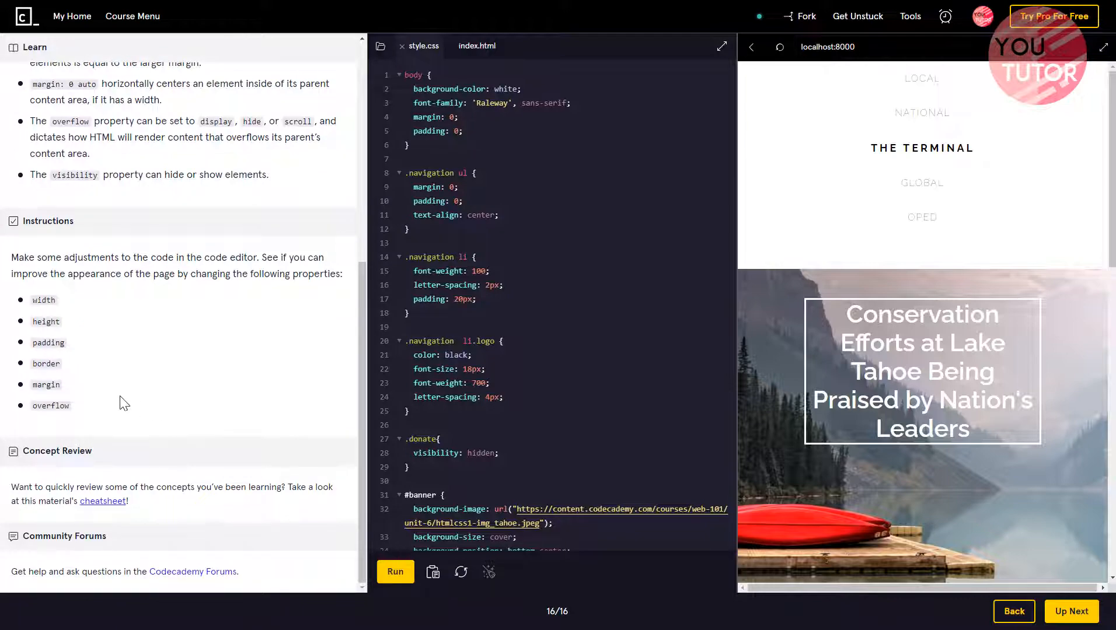